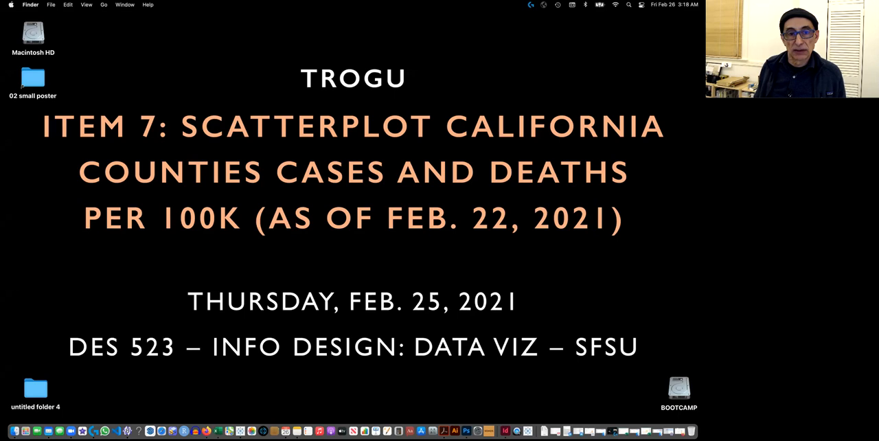
mouse_move(56, 94)
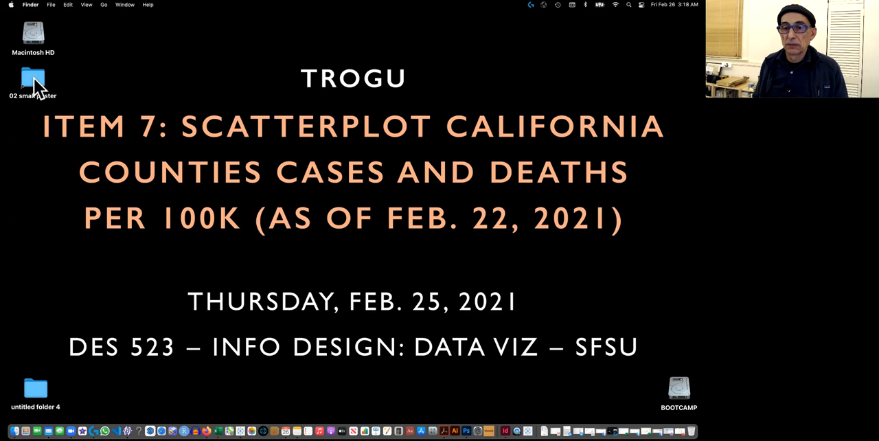
Browse from 02 small poster through assignment and ~learn to the cleaned cases-and-deaths CSV.
double_click(33, 80)
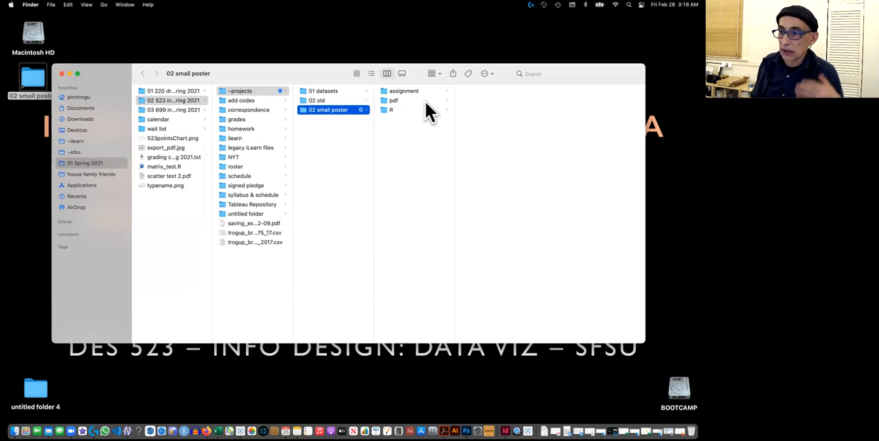
mouse_move(364, 96)
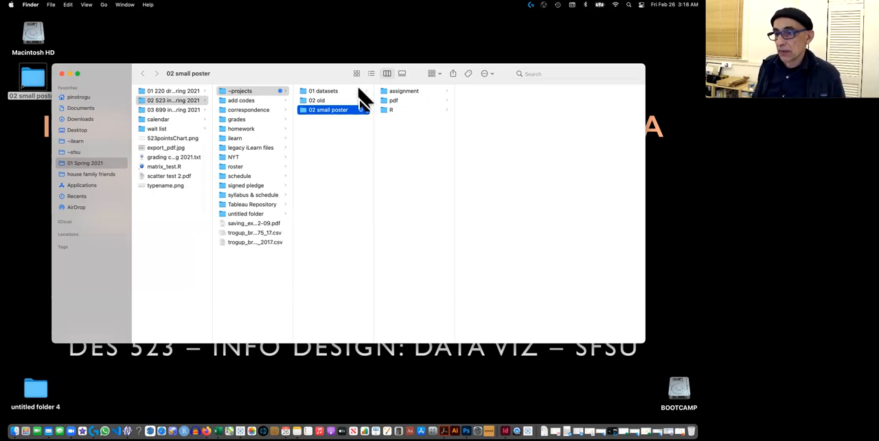
click(322, 91)
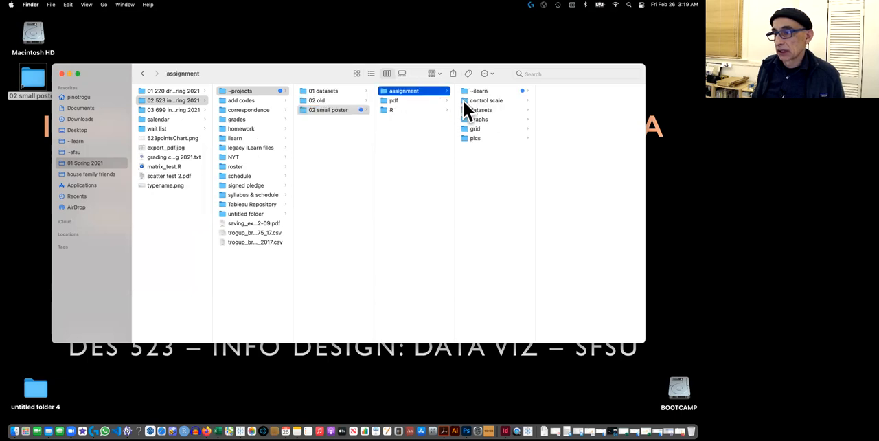
click(478, 90)
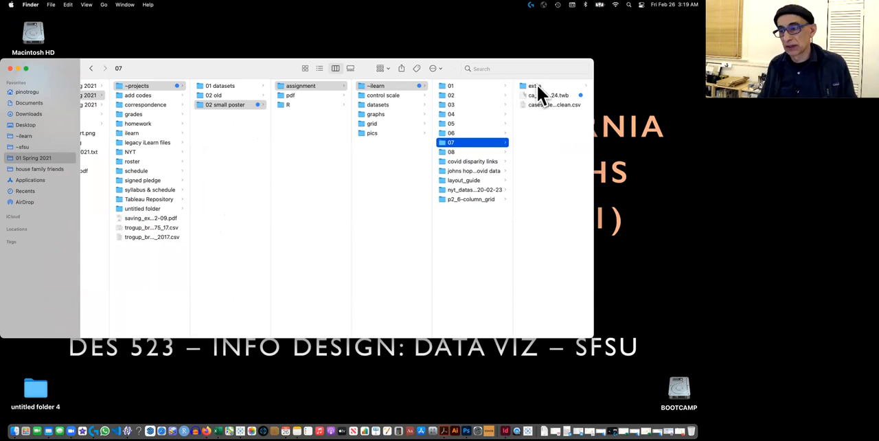
mouse_move(539, 99)
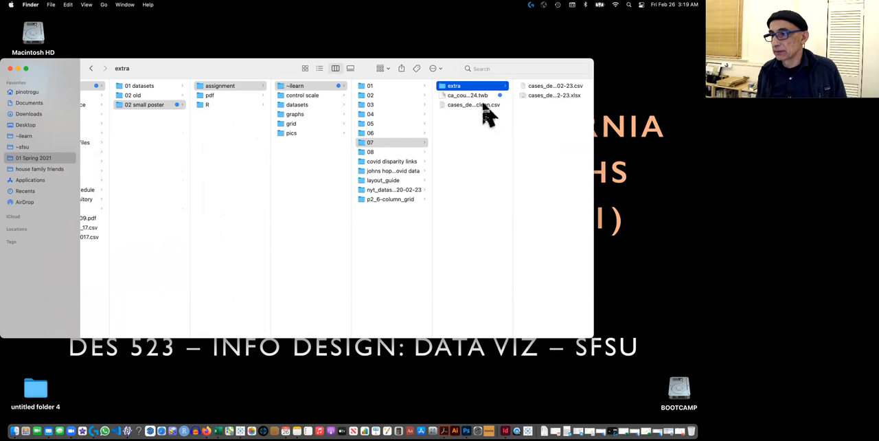
click(472, 104)
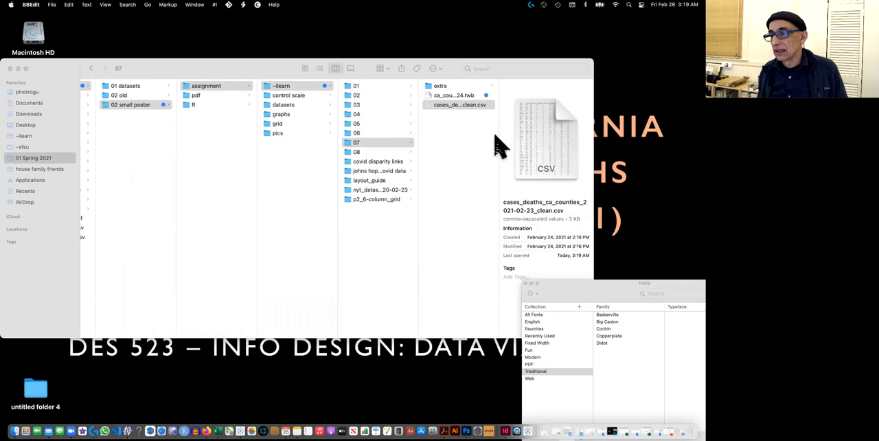
Select ca_counties_scatter_2021-02-24.twb to open it in Tableau.
click(453, 95)
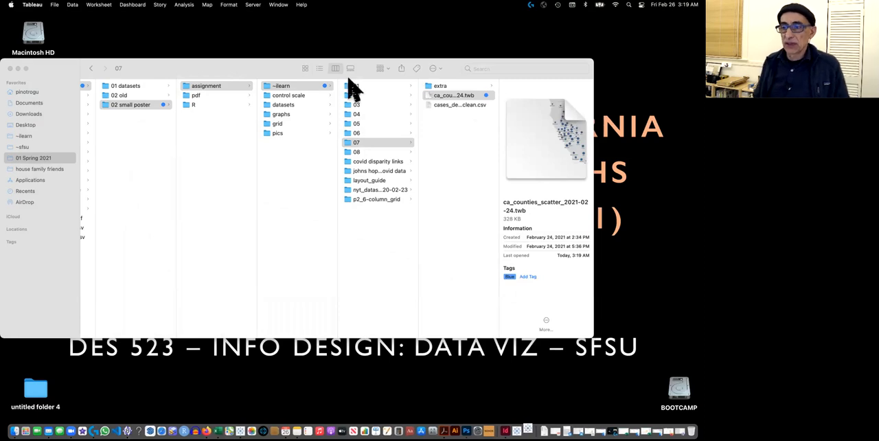
mouse_move(254, 74)
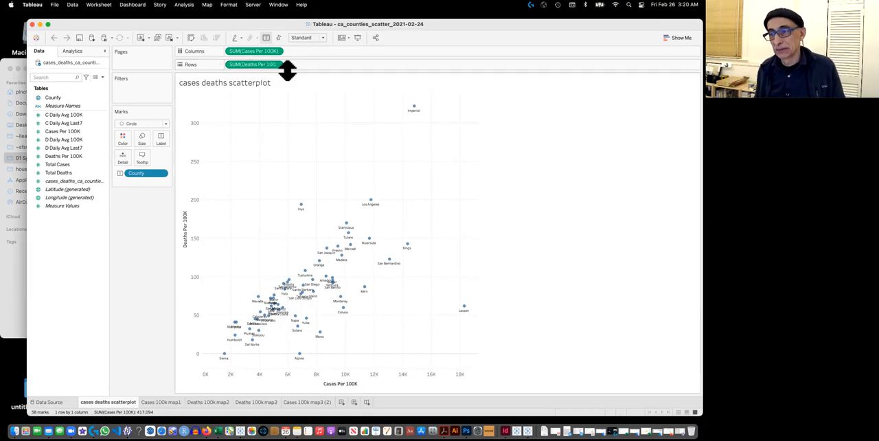
mouse_move(410, 122)
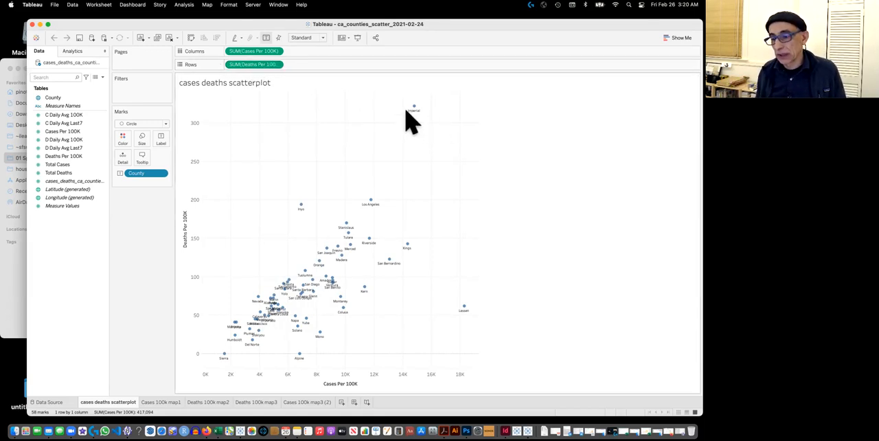
mouse_move(461, 374)
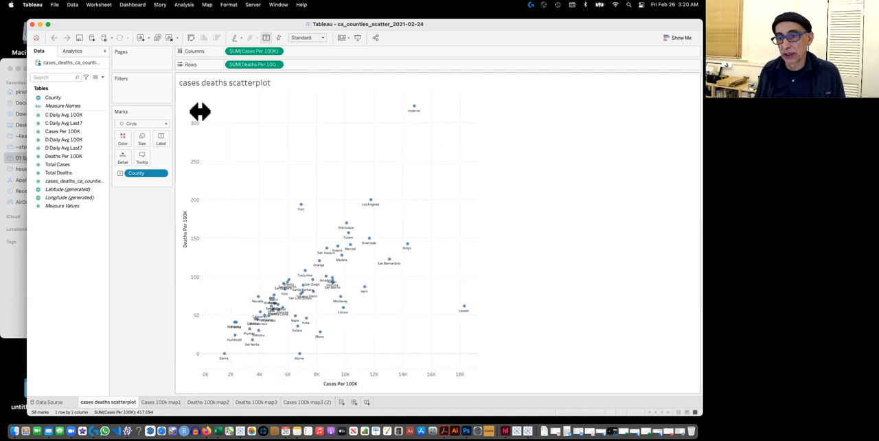
mouse_move(396, 130)
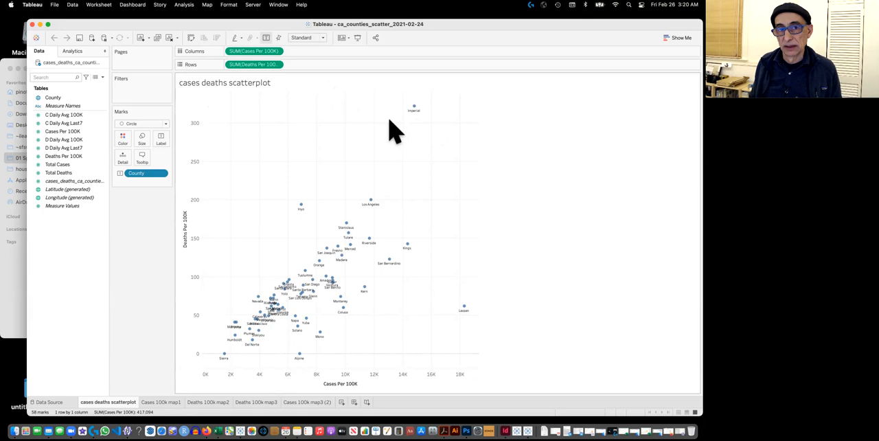
mouse_move(239, 327)
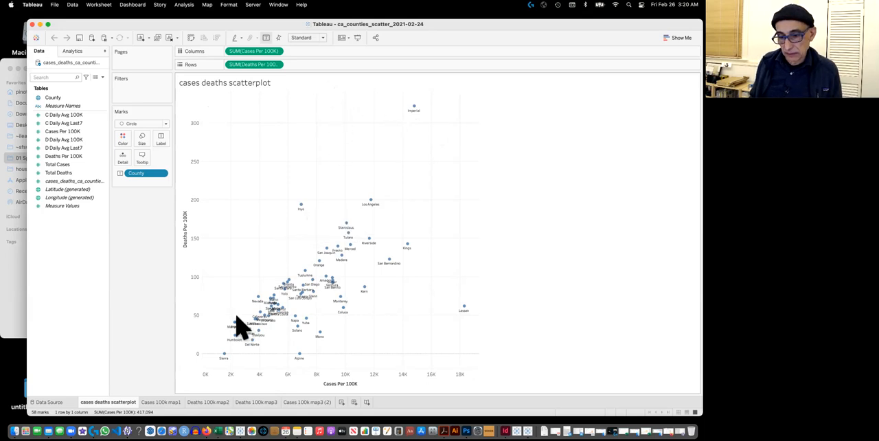
click(161, 401)
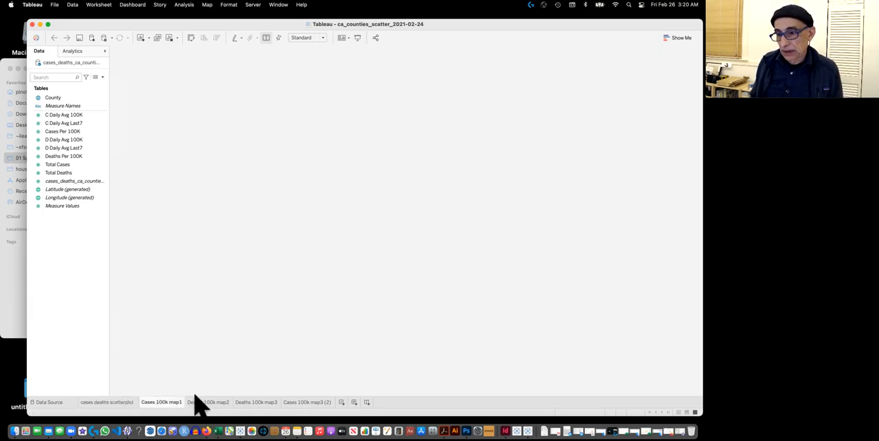
click(161, 401)
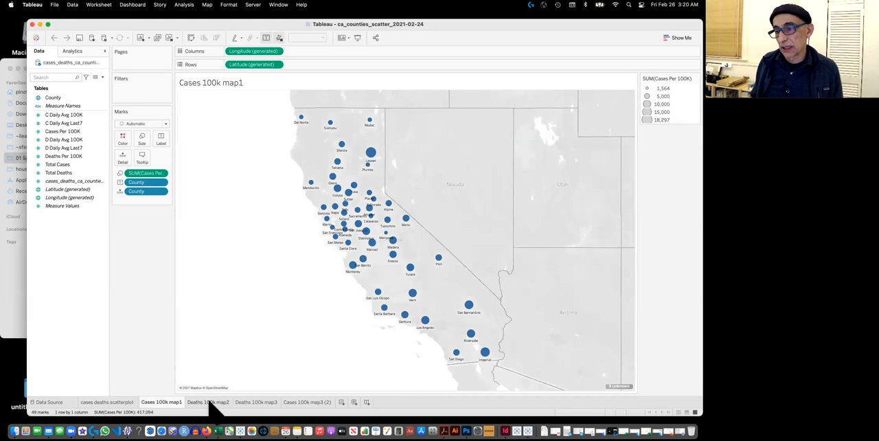
click(208, 401)
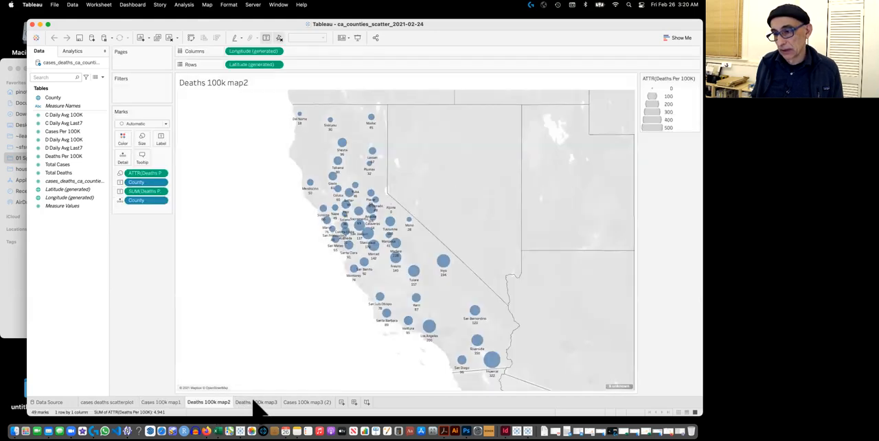
click(255, 401)
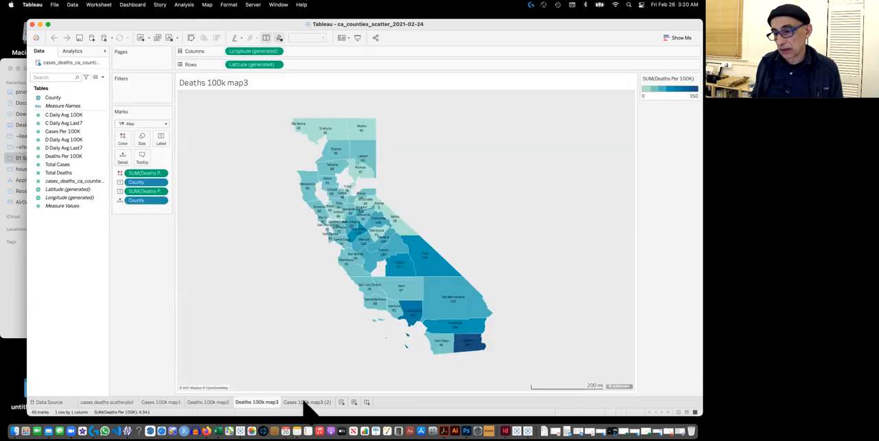
click(308, 401)
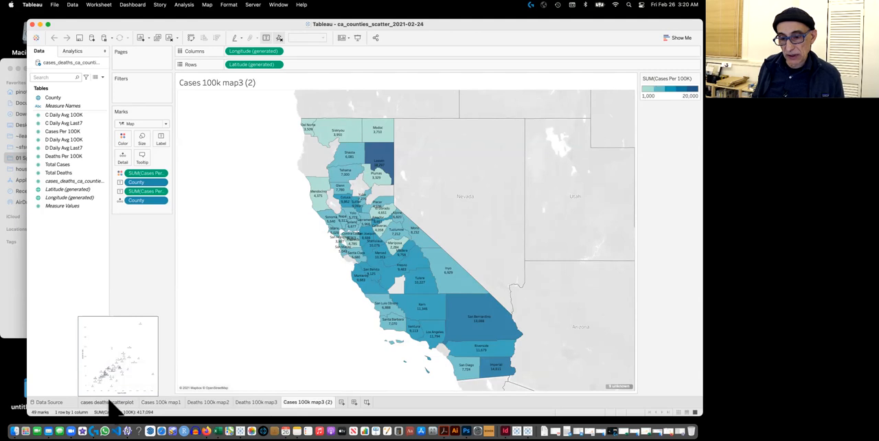
click(107, 401)
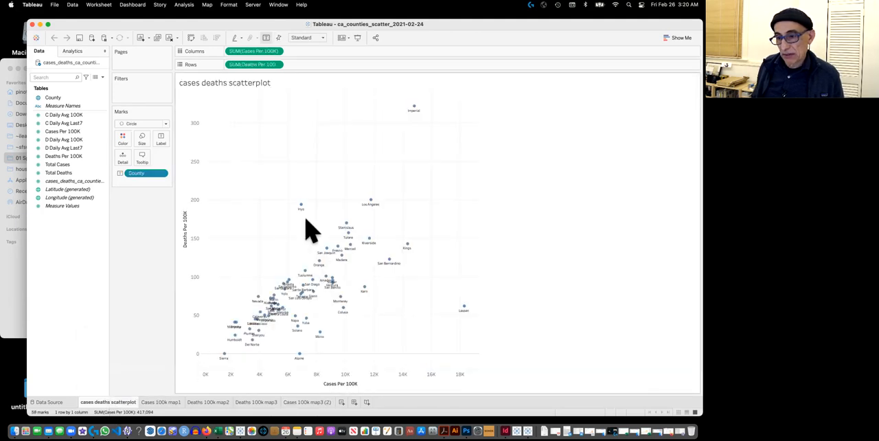
mouse_move(460, 281)
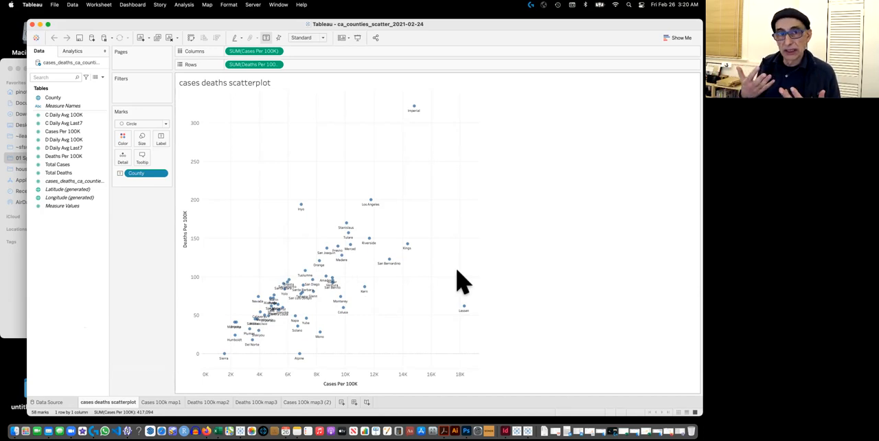
mouse_move(446, 271)
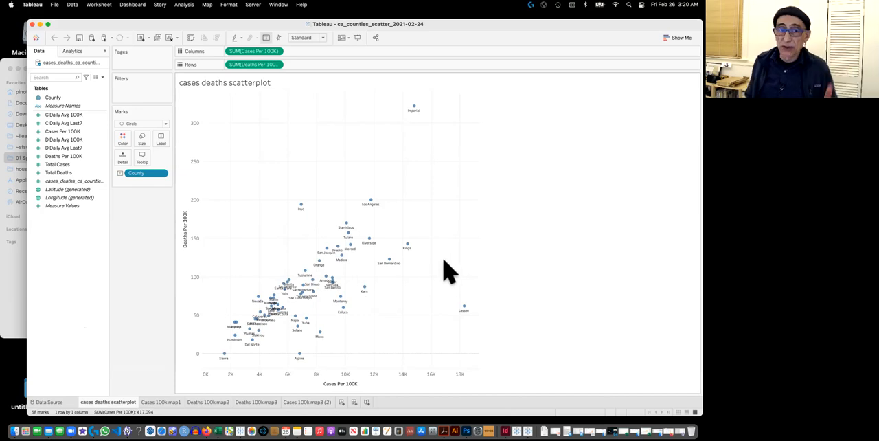
mouse_move(442, 268)
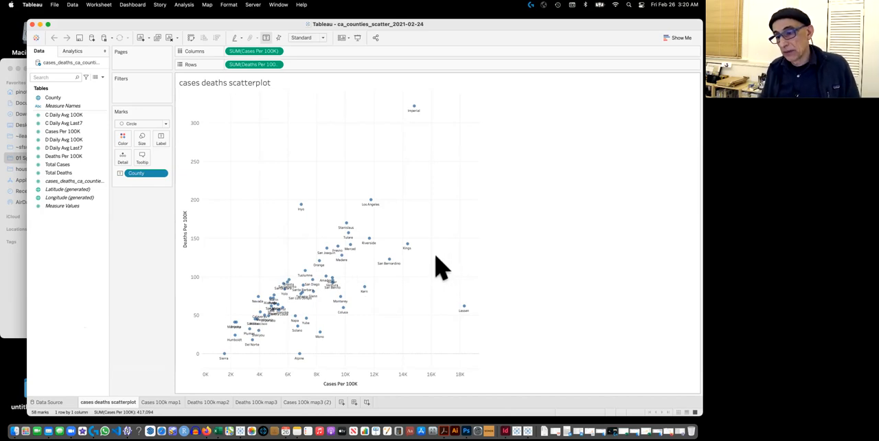
mouse_move(304, 282)
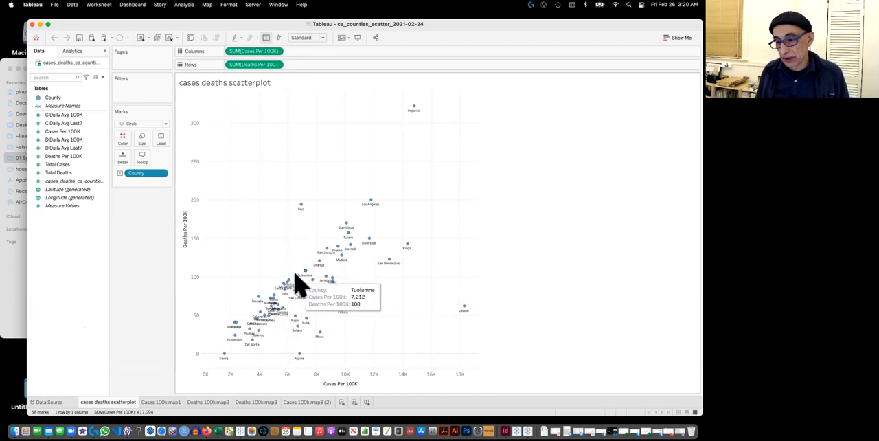
mouse_move(252, 349)
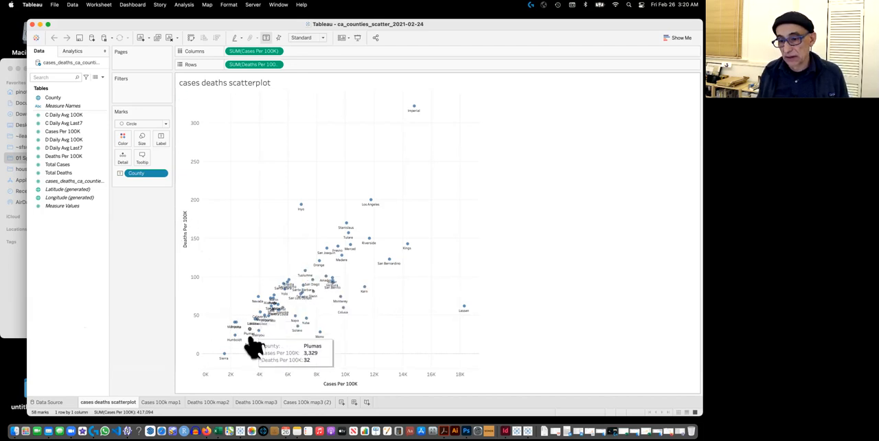
mouse_move(41, 44)
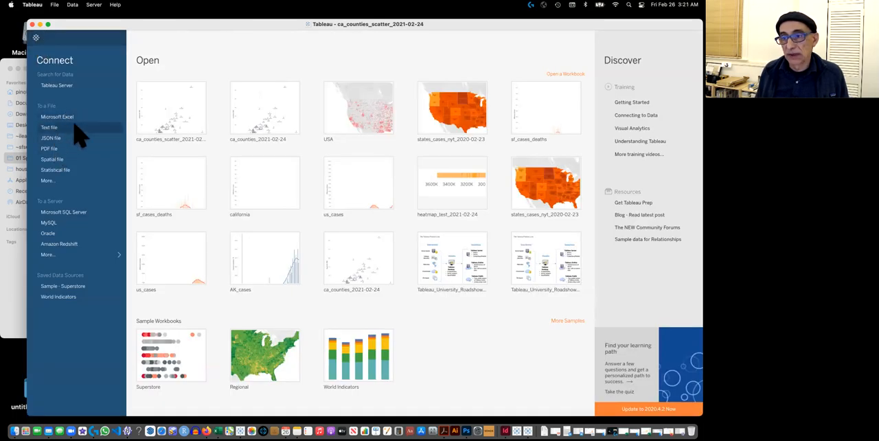
Connect to the cleaned cases-and-deaths CSV in the 07 folder as a text file source.
click(50, 126)
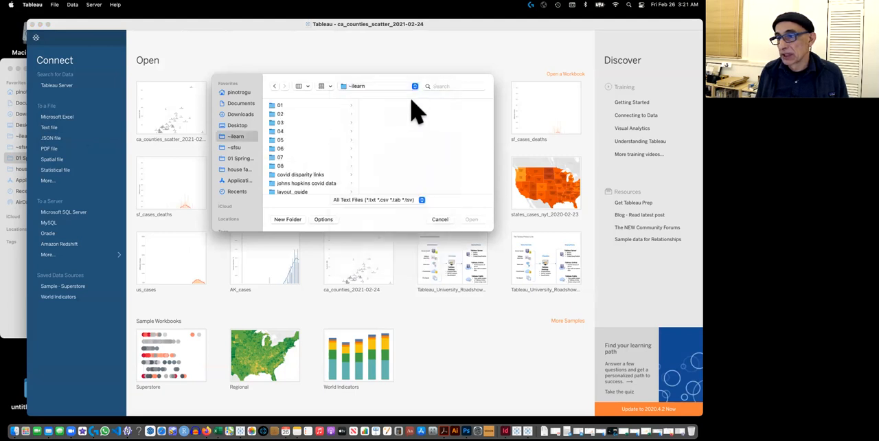
click(280, 157)
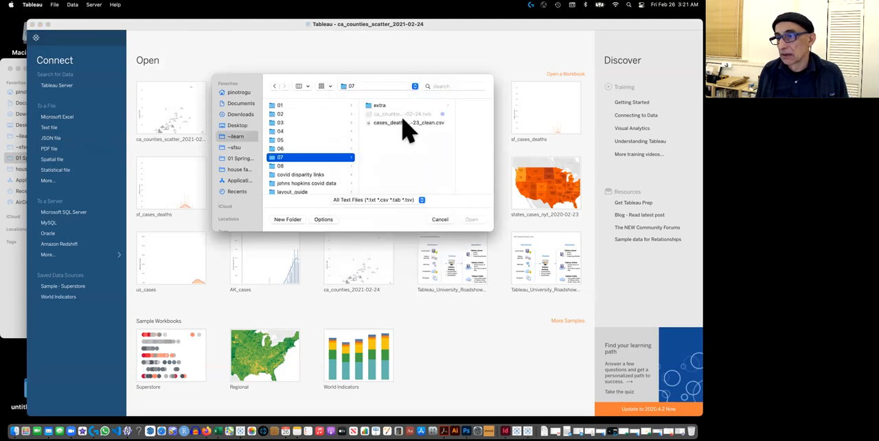
click(404, 122)
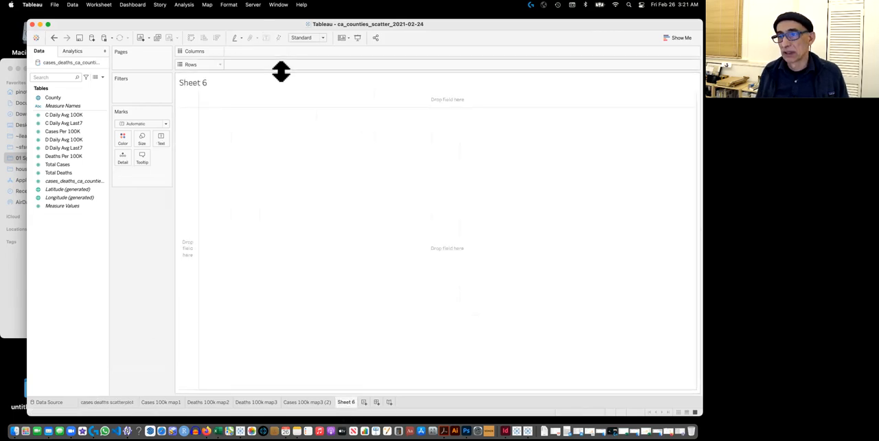
Put Cases Per 100K on Rows and Deaths Per 100K on Columns, giving one aggregated point.
click(52, 97)
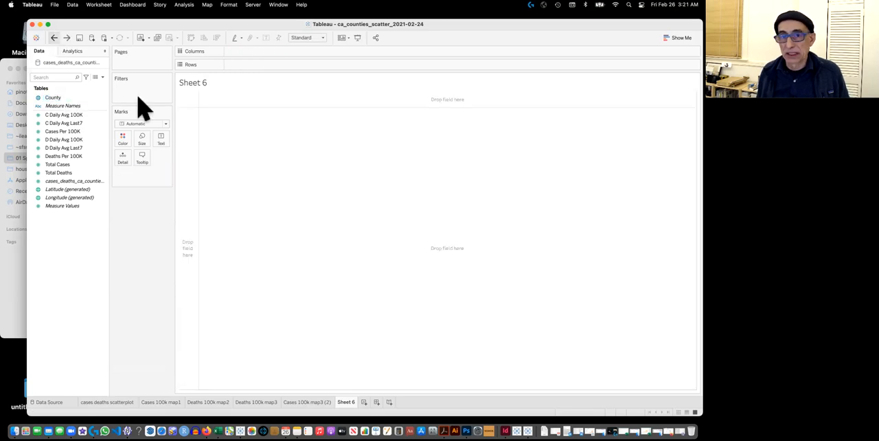
mouse_move(217, 112)
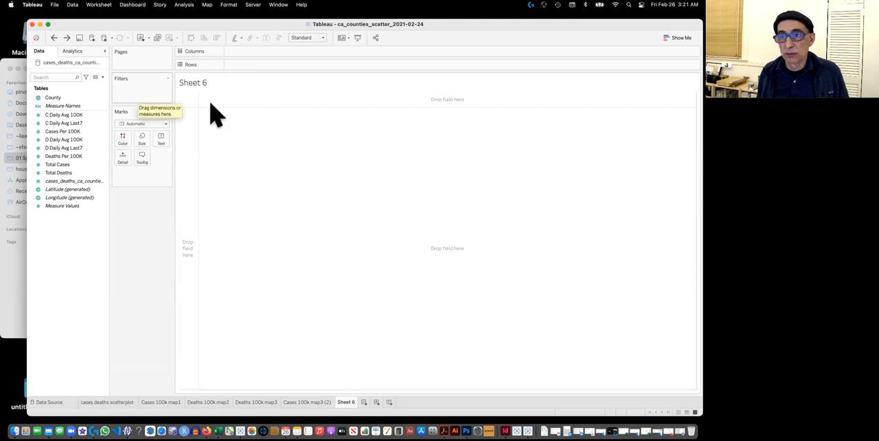
click(68, 189)
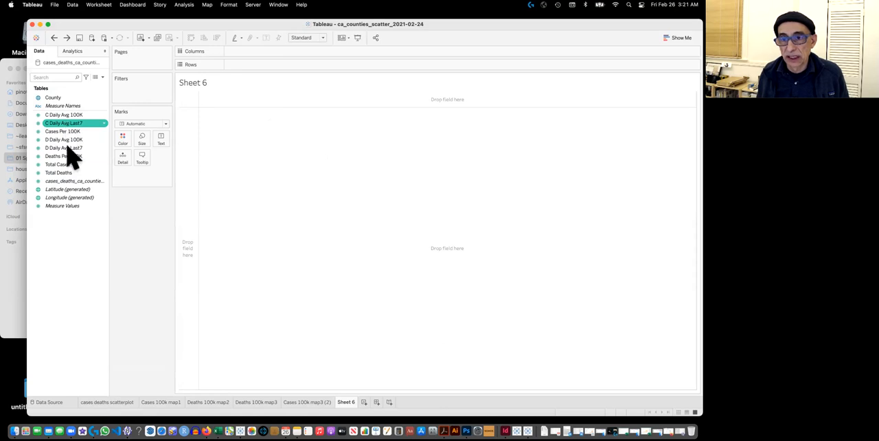
click(63, 131)
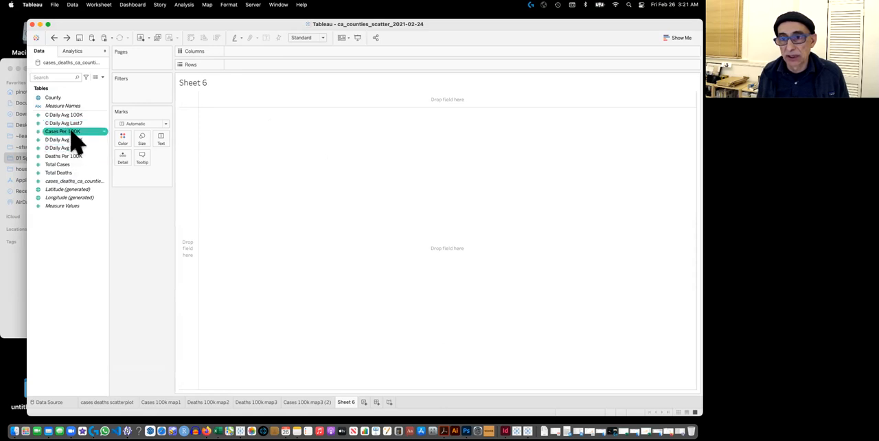
drag(63, 131, 253, 63)
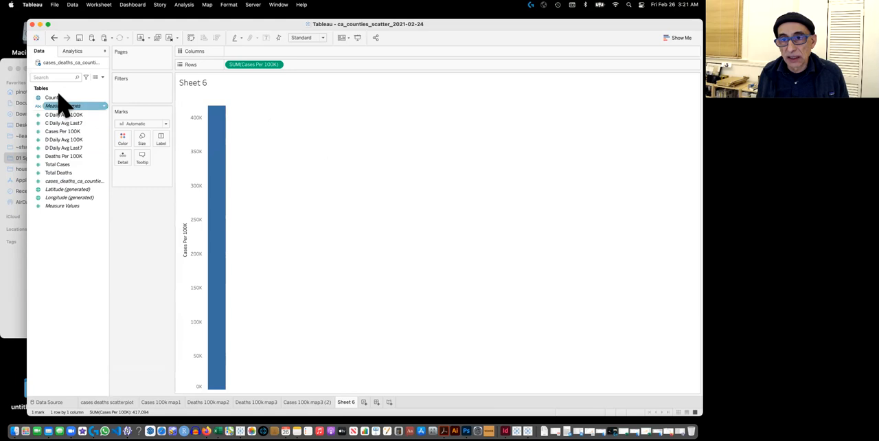
click(63, 157)
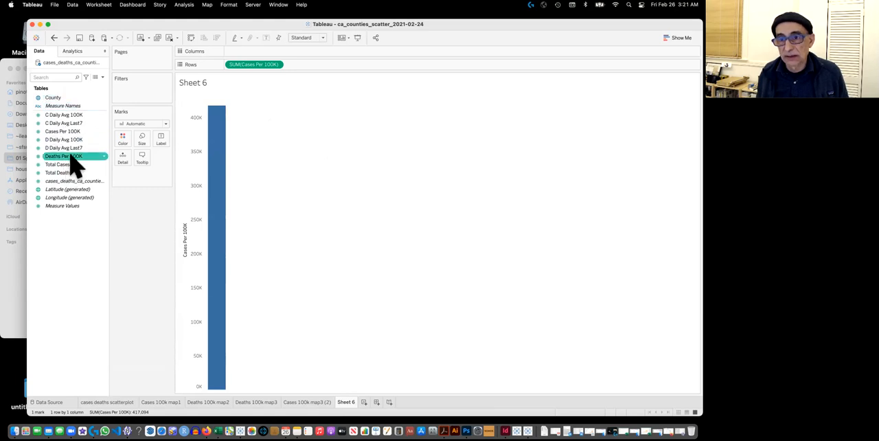
drag(63, 156, 254, 51)
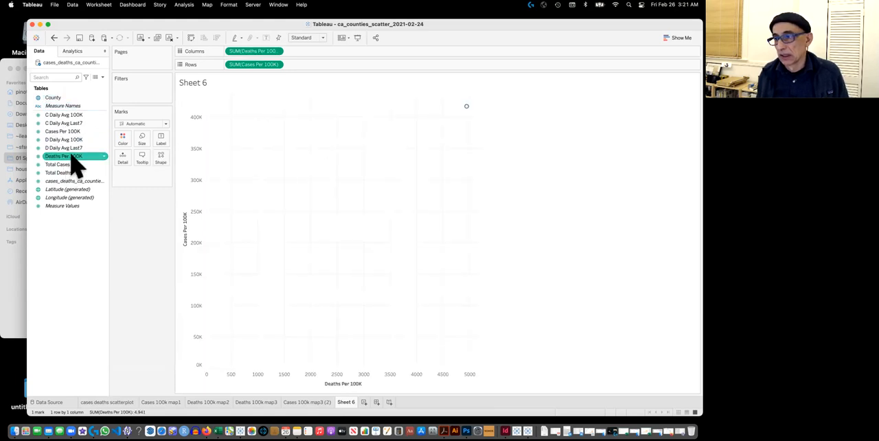
mouse_move(467, 107)
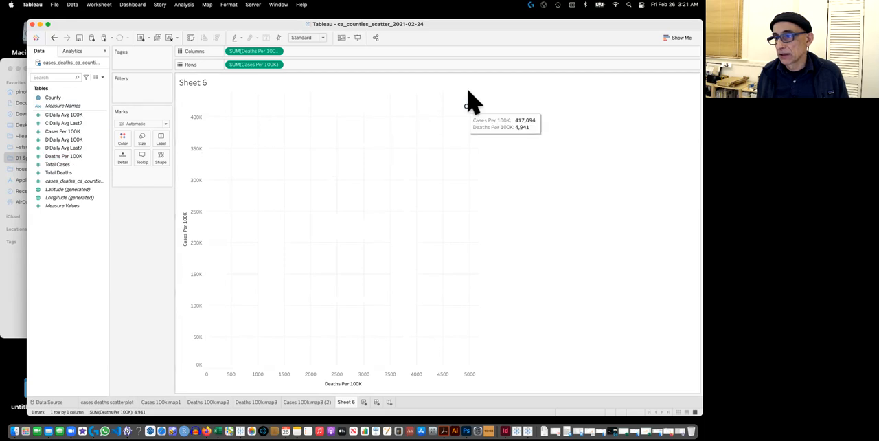
Add County to the Label card so each county becomes its own labeled mark.
click(52, 97)
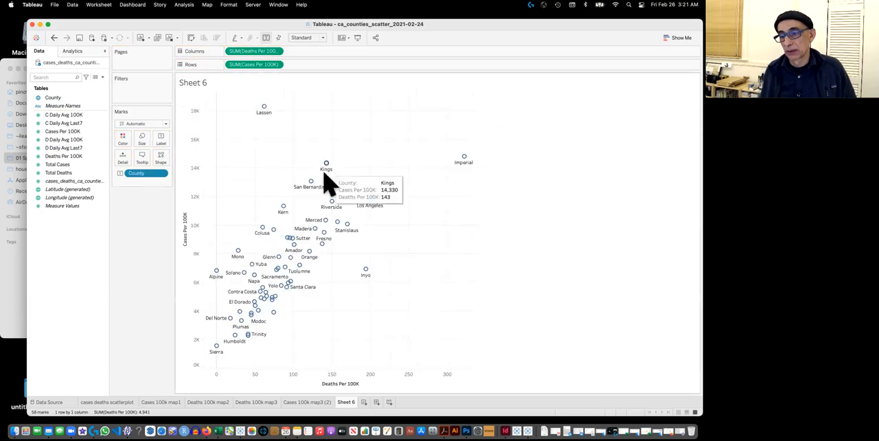
mouse_move(470, 241)
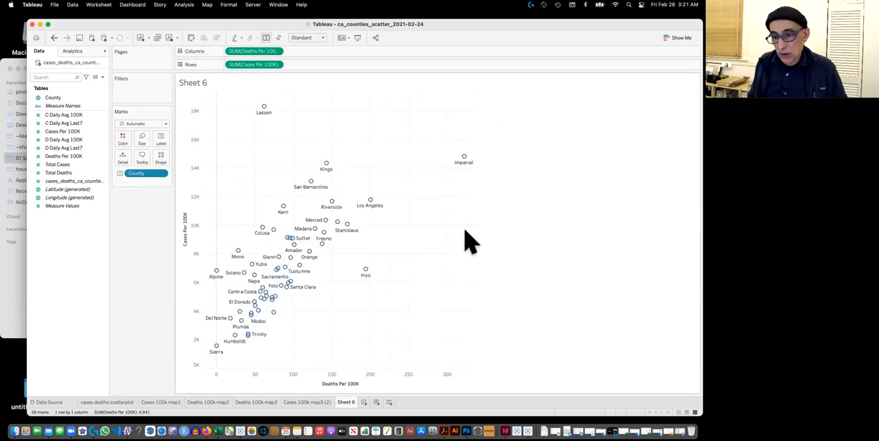
mouse_move(324, 239)
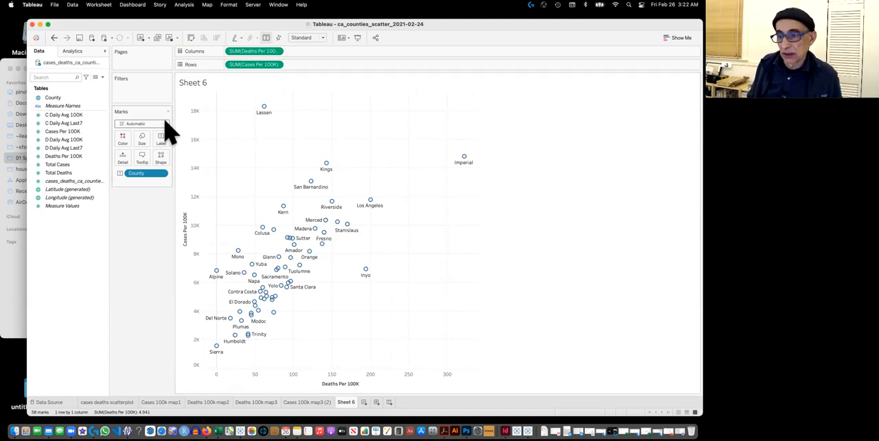
Change the marks to Circle and lower colour opacity to about 80%.
click(140, 124)
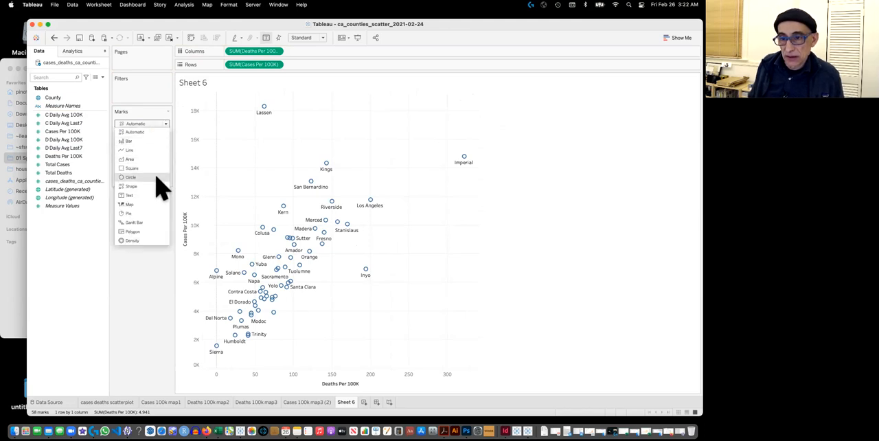
click(131, 177)
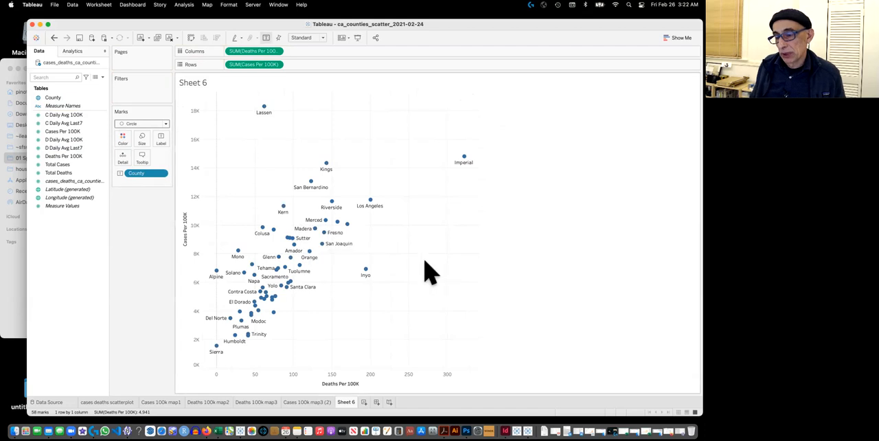
mouse_move(387, 277)
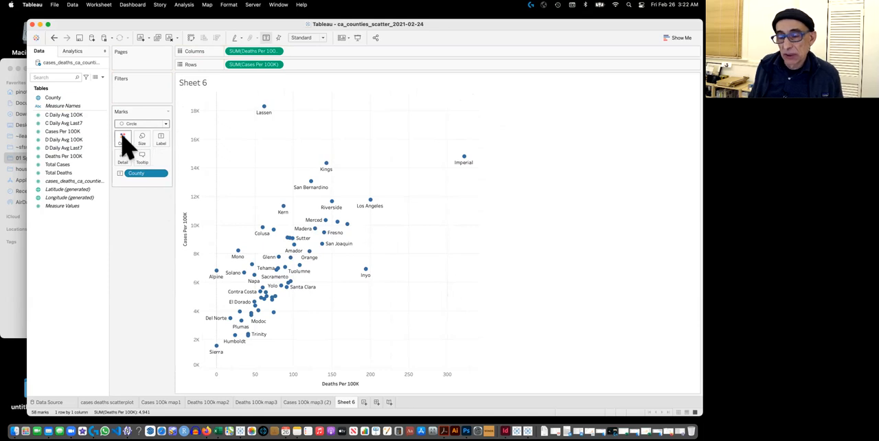
click(122, 136)
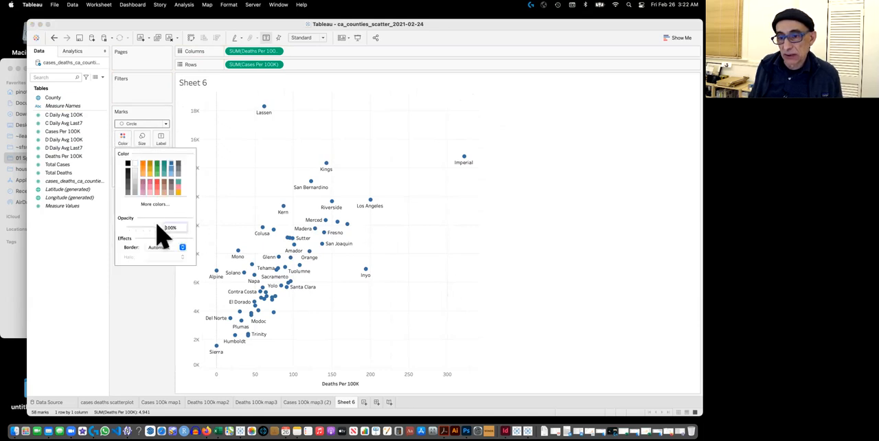
drag(176, 228, 148, 227)
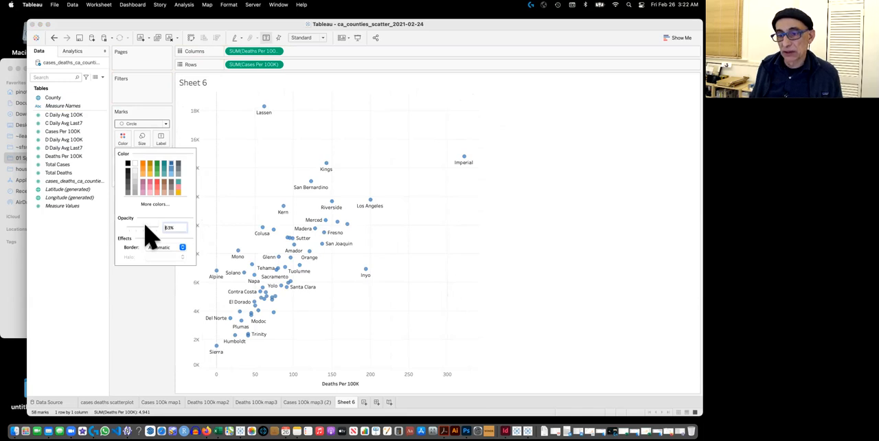
mouse_move(176, 248)
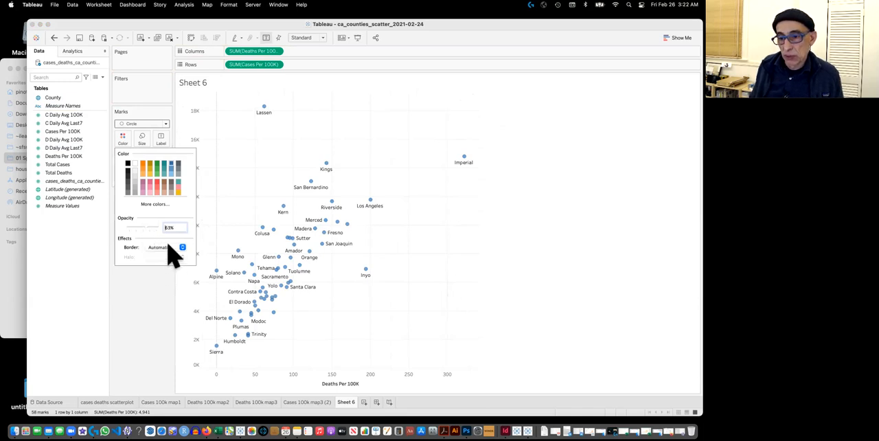
click(181, 247)
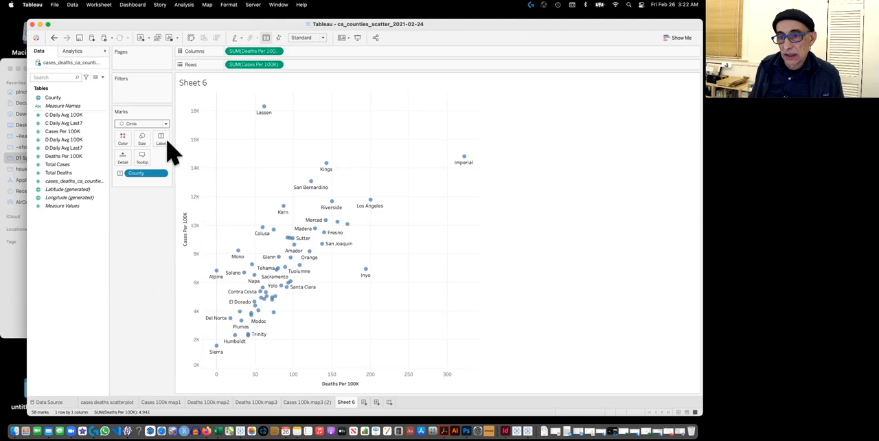
Enable 'Allow labels to overlap other marks', then select the San Luis Obispo mark.
click(160, 137)
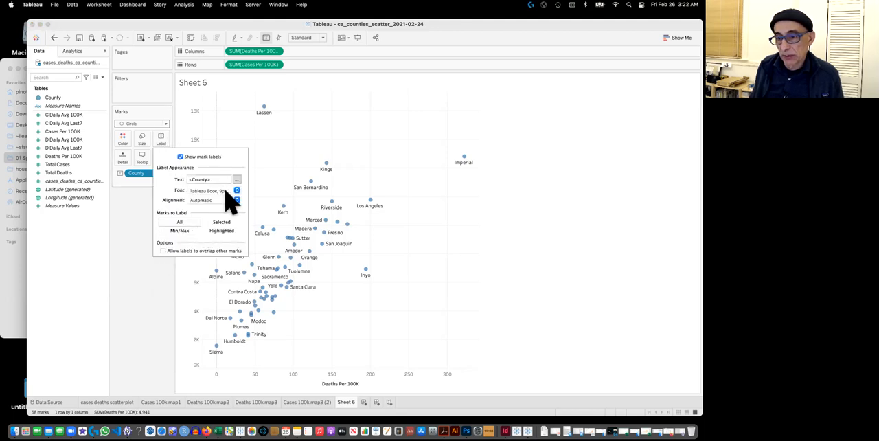
click(236, 189)
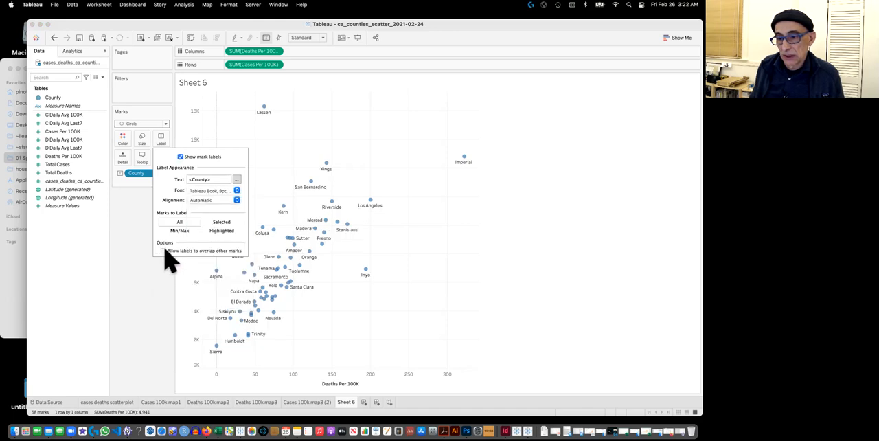
click(163, 250)
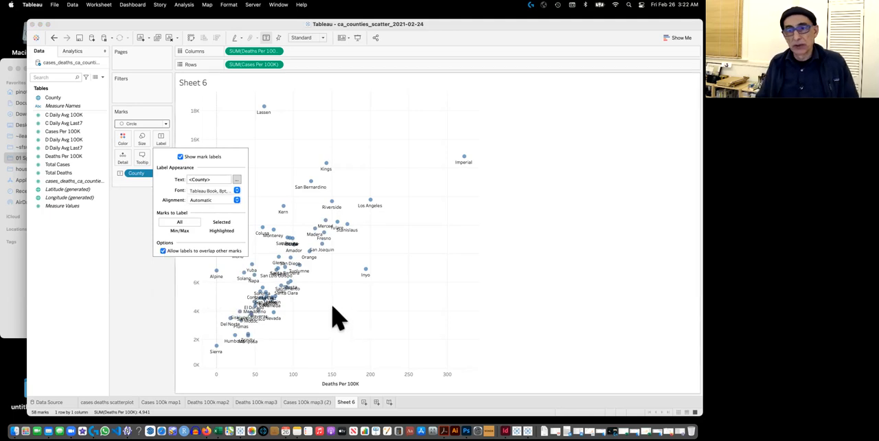
mouse_move(350, 302)
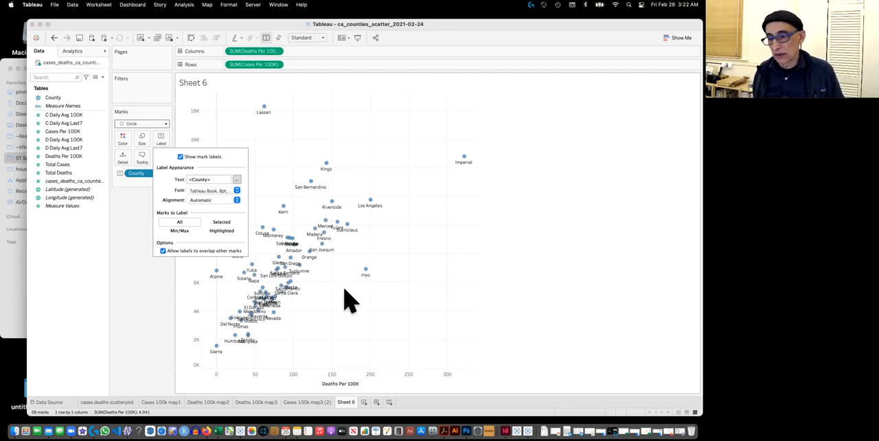
mouse_move(291, 281)
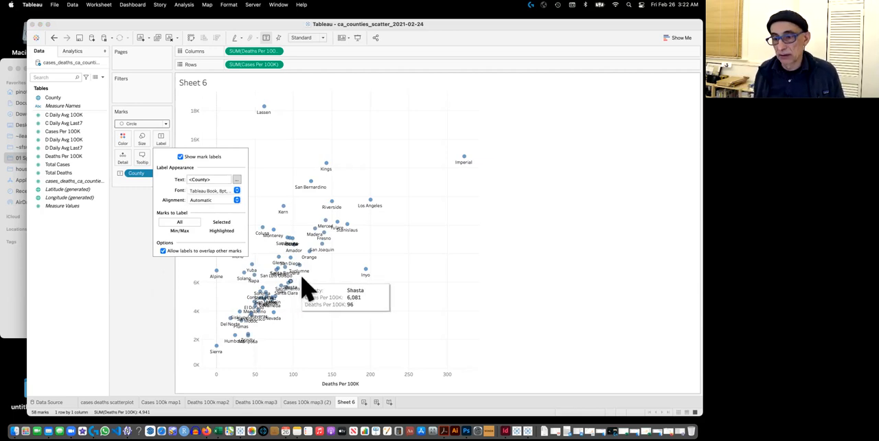
click(275, 270)
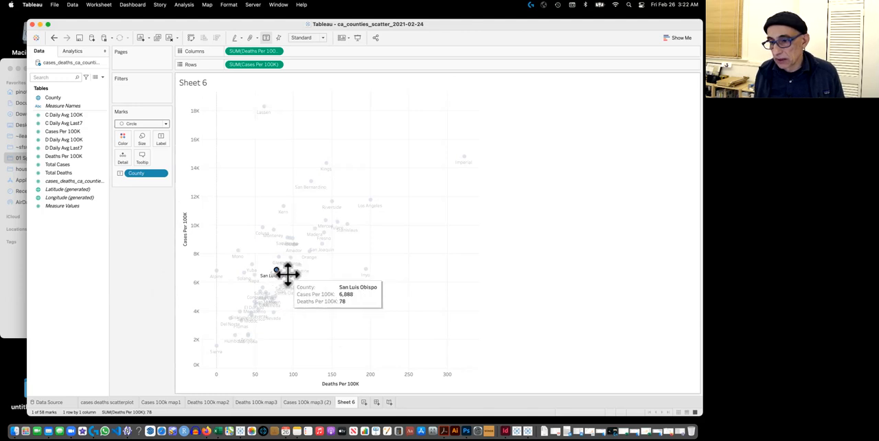
right_click(283, 274)
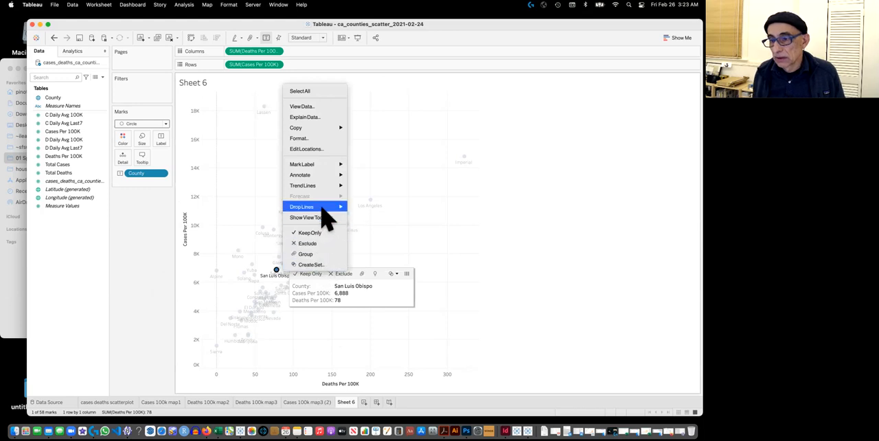
mouse_move(302, 206)
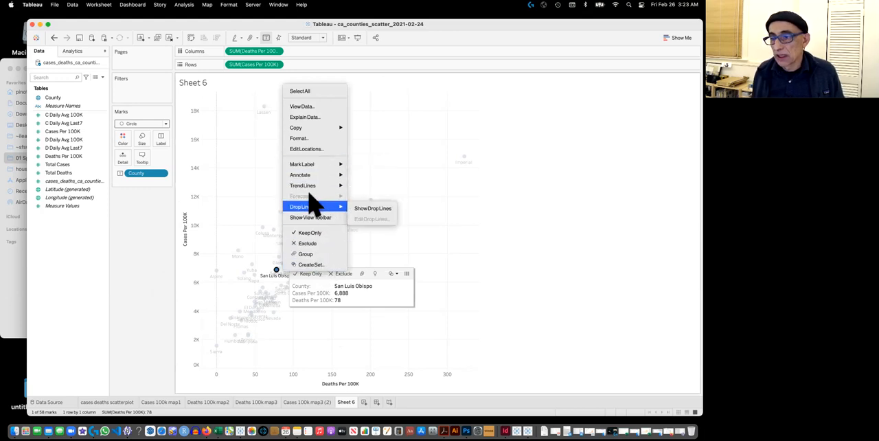
mouse_move(302, 164)
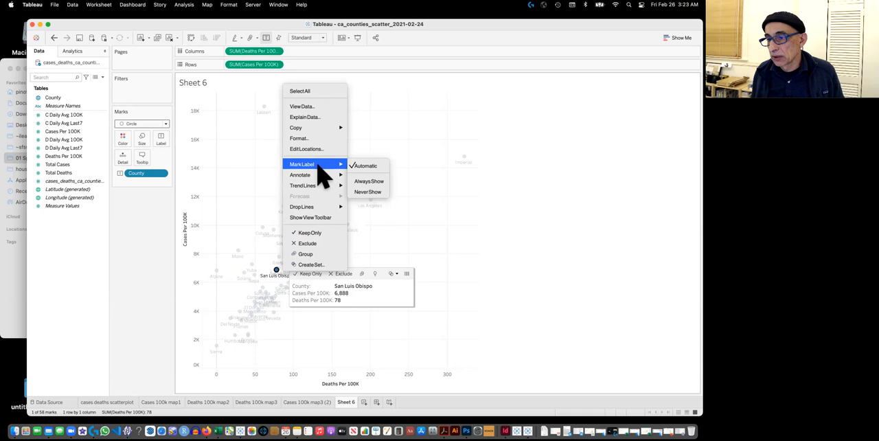
mouse_move(305, 149)
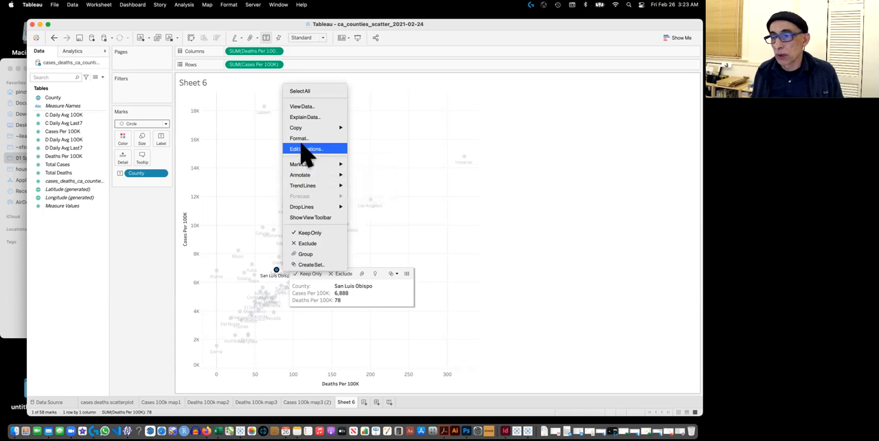
mouse_move(299, 174)
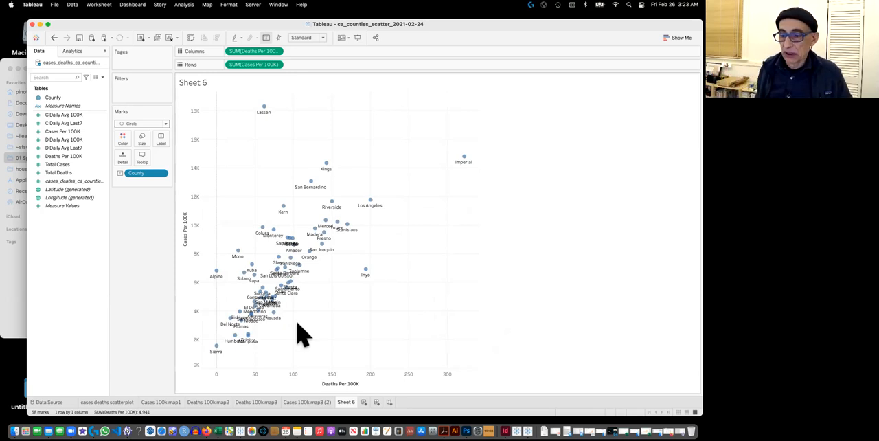
mouse_move(461, 242)
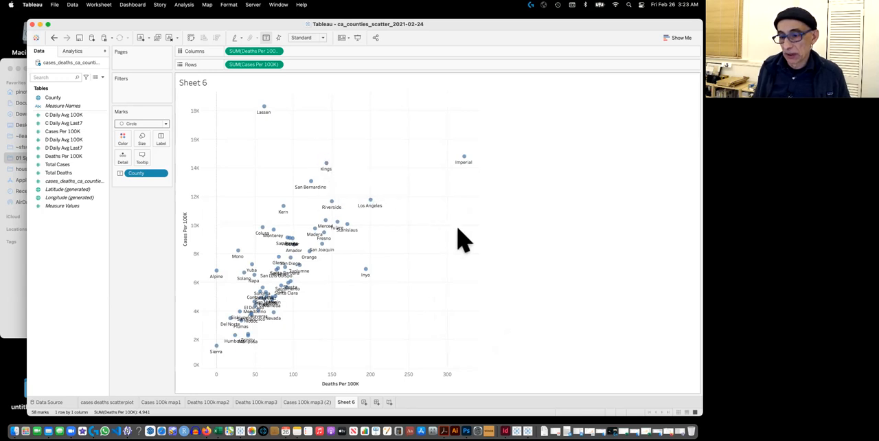
click(63, 140)
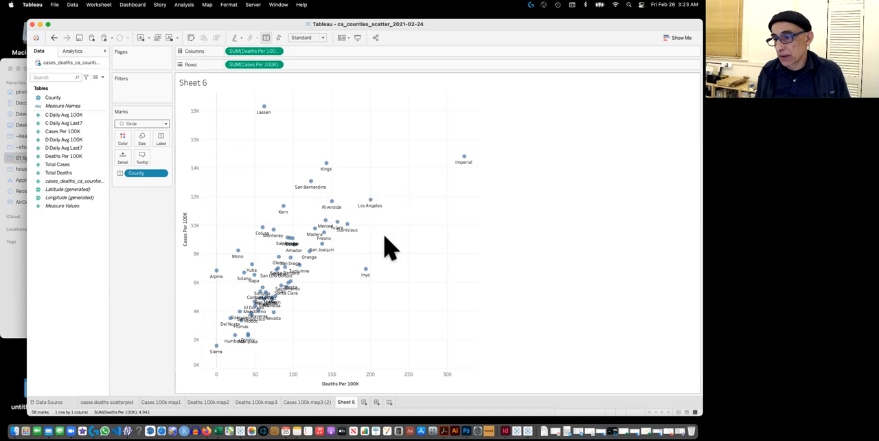
Show a linear trend line via the view's Trend Lines menu.
right_click(388, 245)
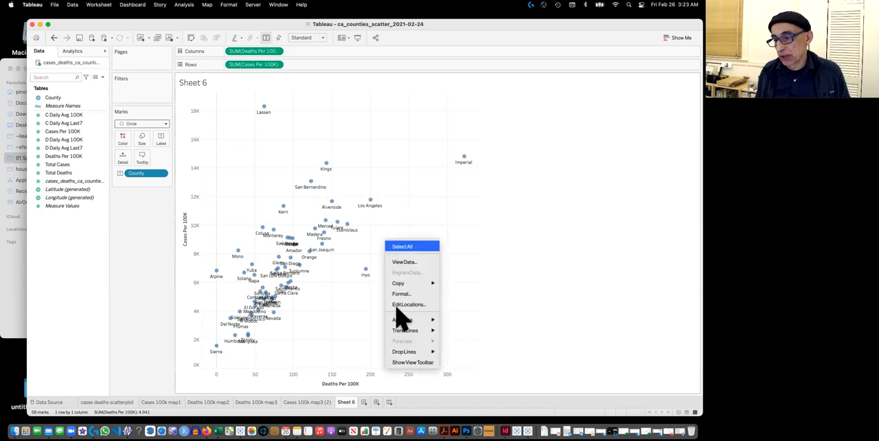
mouse_move(403, 329)
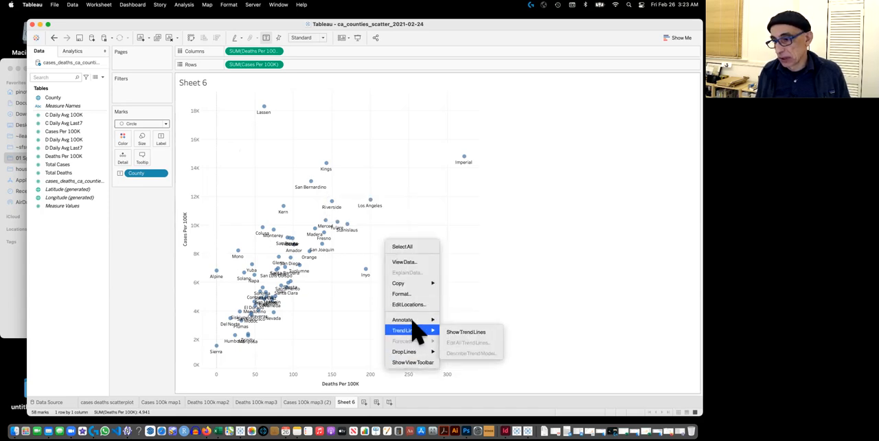
mouse_move(465, 332)
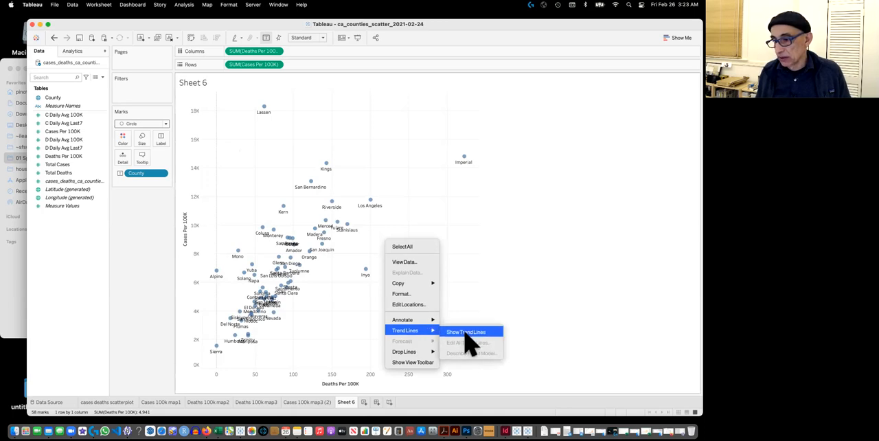
click(466, 332)
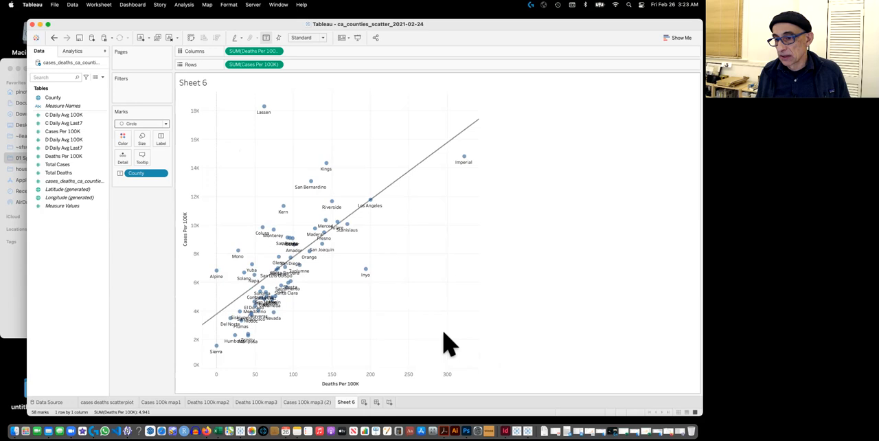
mouse_move(456, 329)
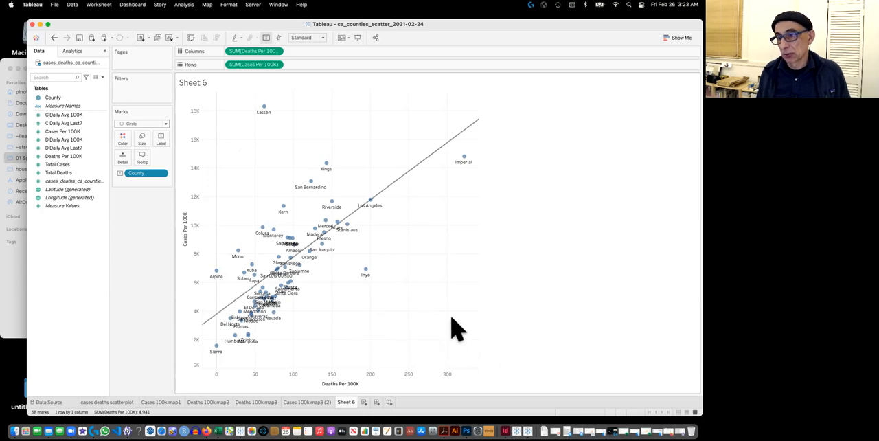
mouse_move(313, 203)
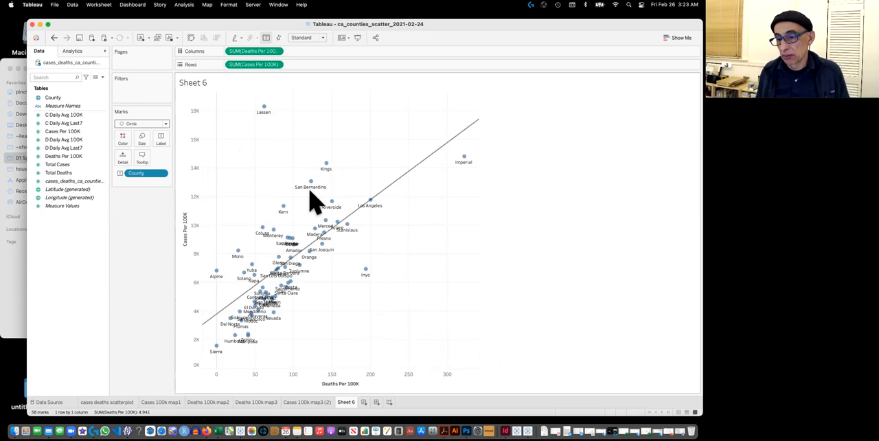
right_click(401, 189)
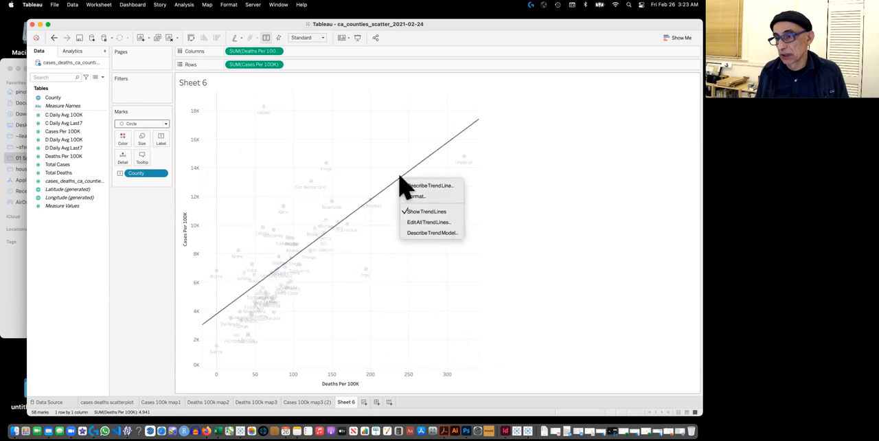
mouse_move(428, 223)
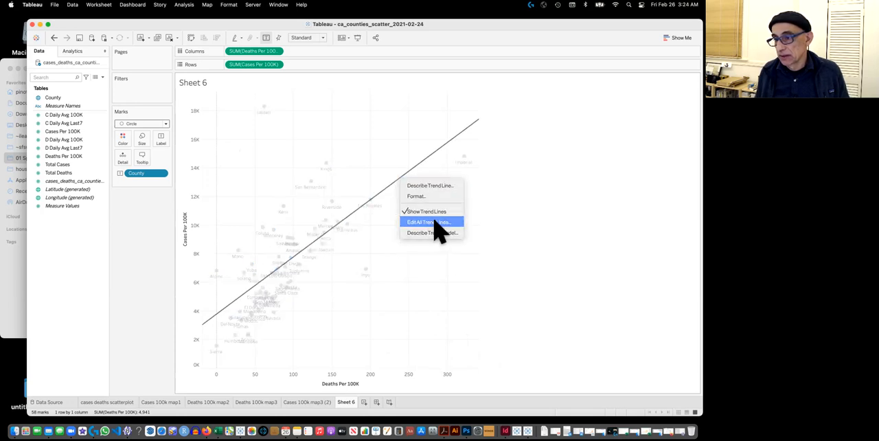
click(428, 222)
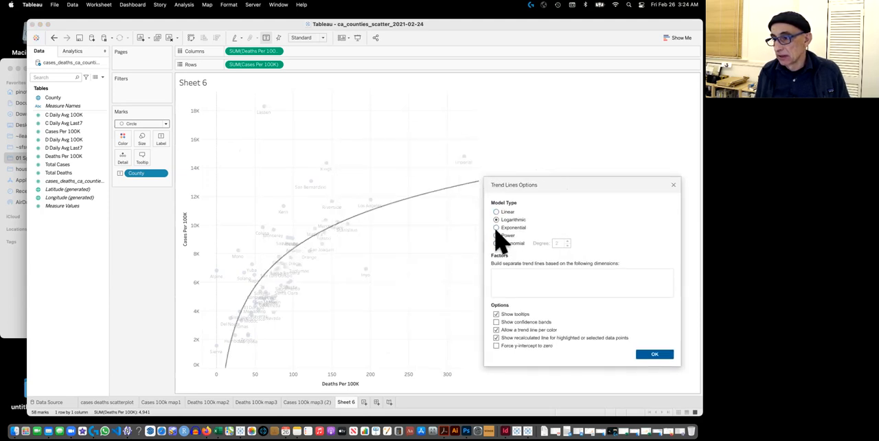
click(497, 228)
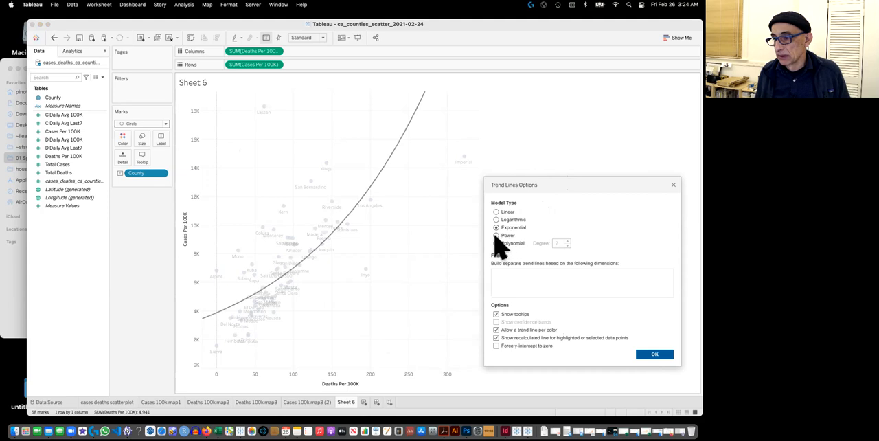
click(498, 243)
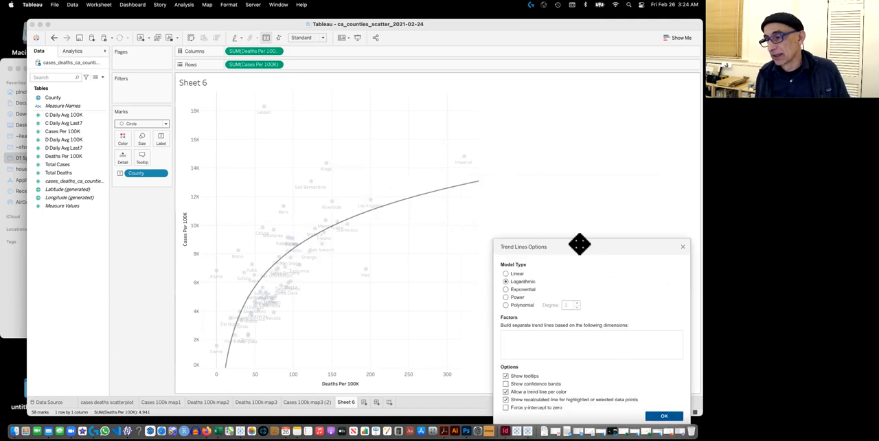
drag(579, 246, 582, 177)
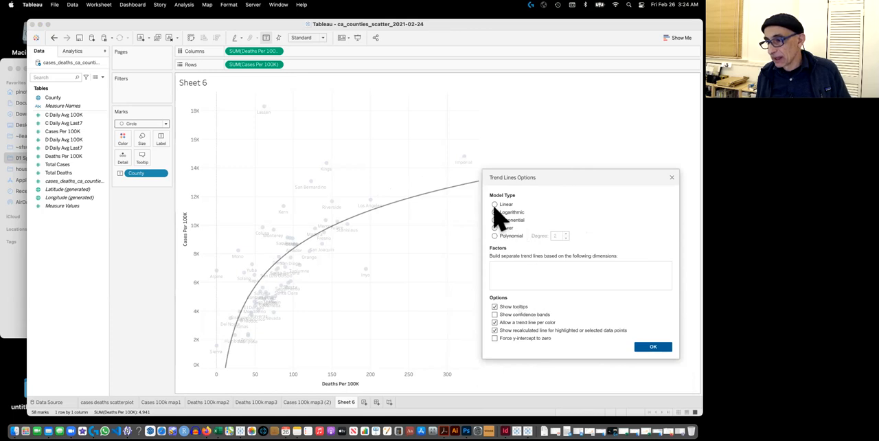
click(494, 203)
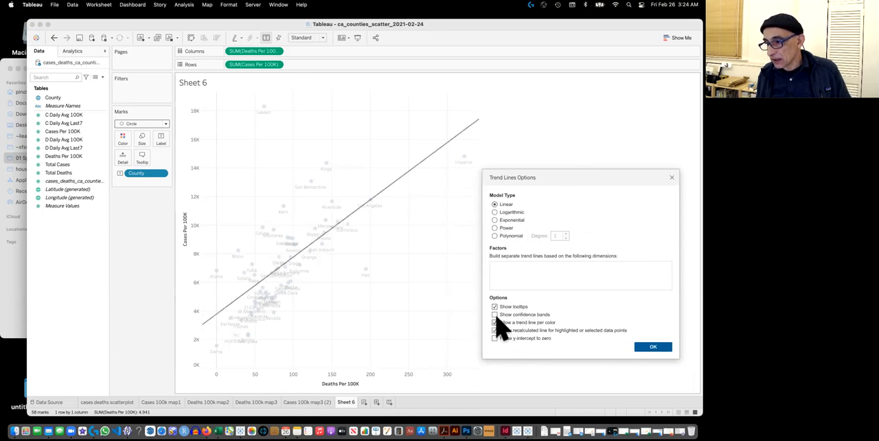
click(494, 314)
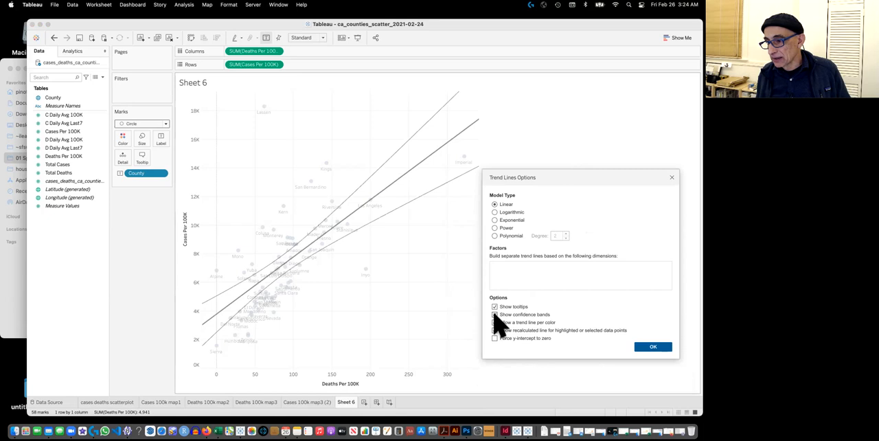
click(494, 315)
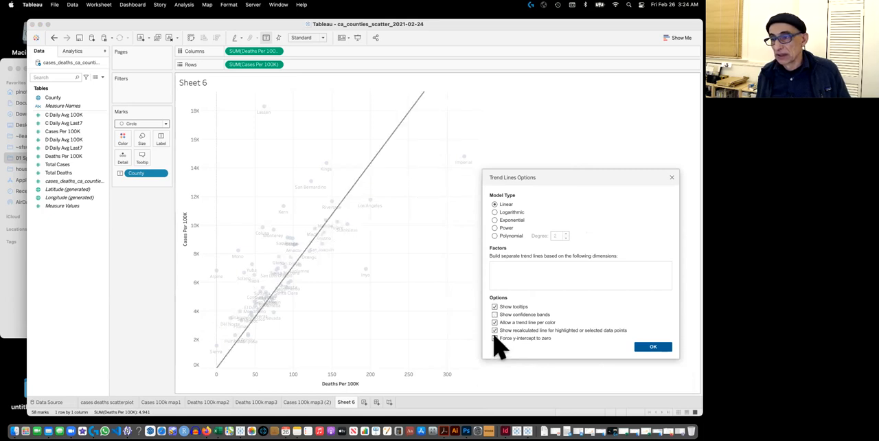
click(495, 337)
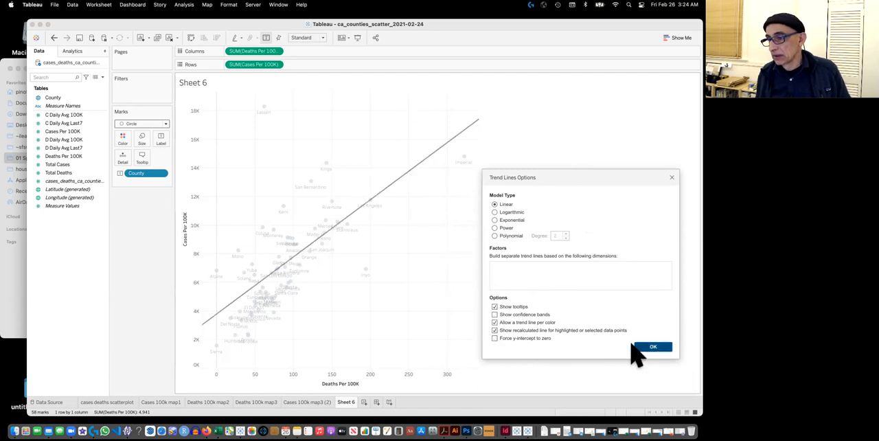
click(653, 346)
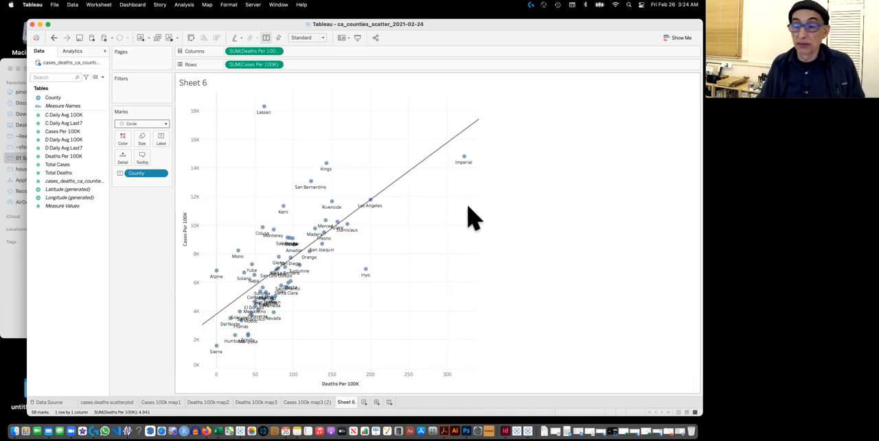
mouse_move(424, 172)
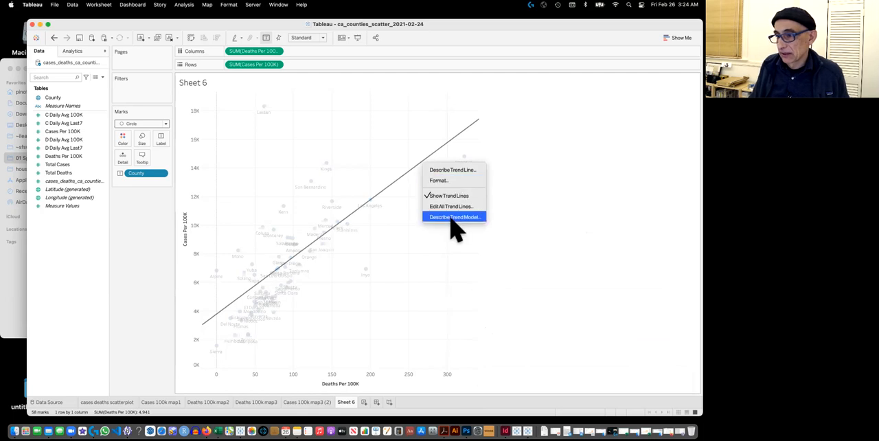
mouse_move(445, 180)
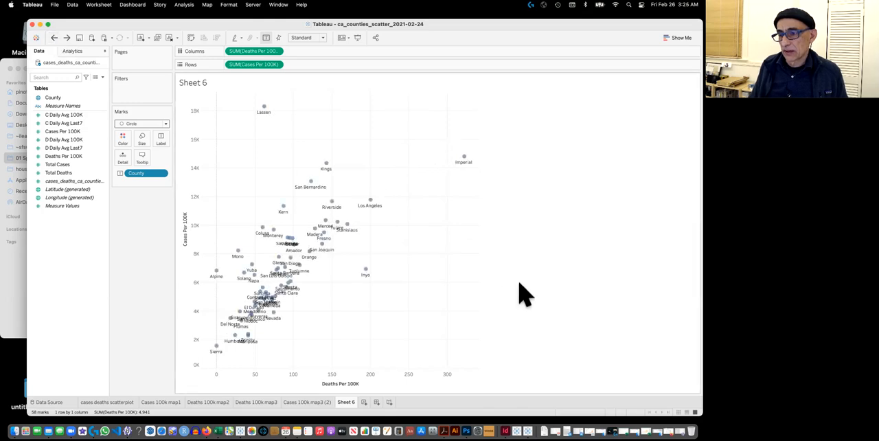
mouse_move(554, 316)
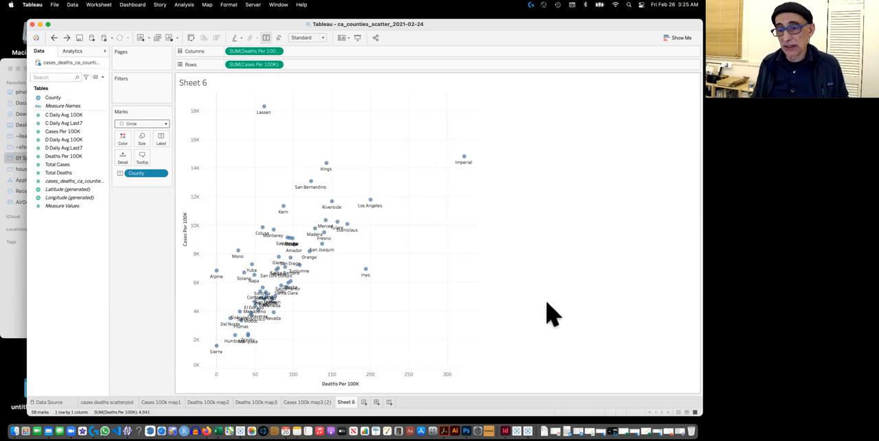
mouse_move(440, 357)
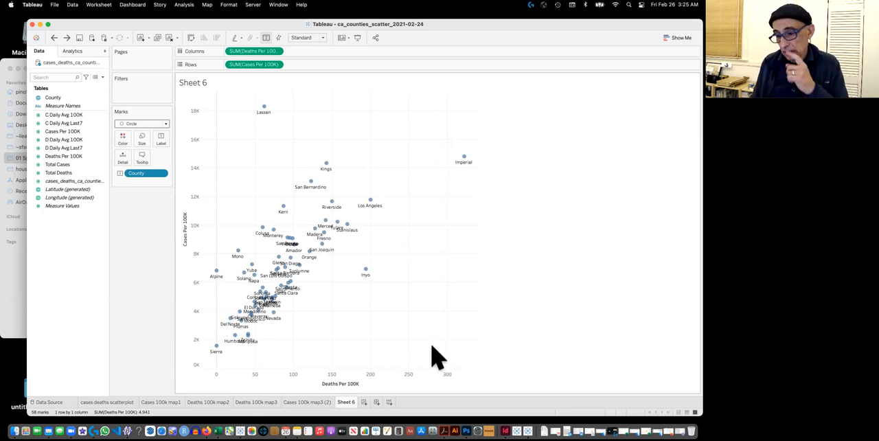
mouse_move(365, 316)
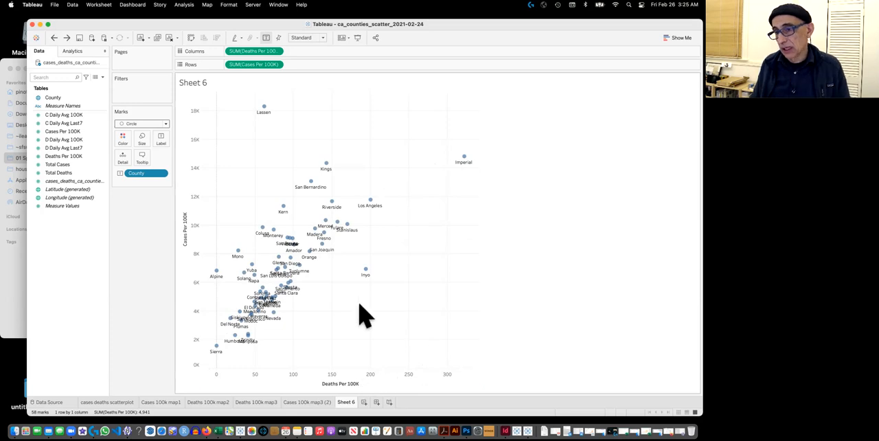
Swap Rows and Columns so cases run across and deaths up.
drag(254, 63, 309, 52)
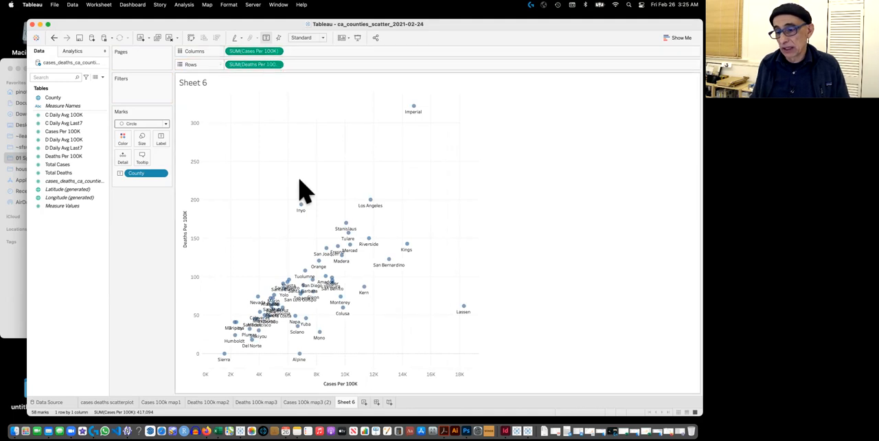
mouse_move(305, 203)
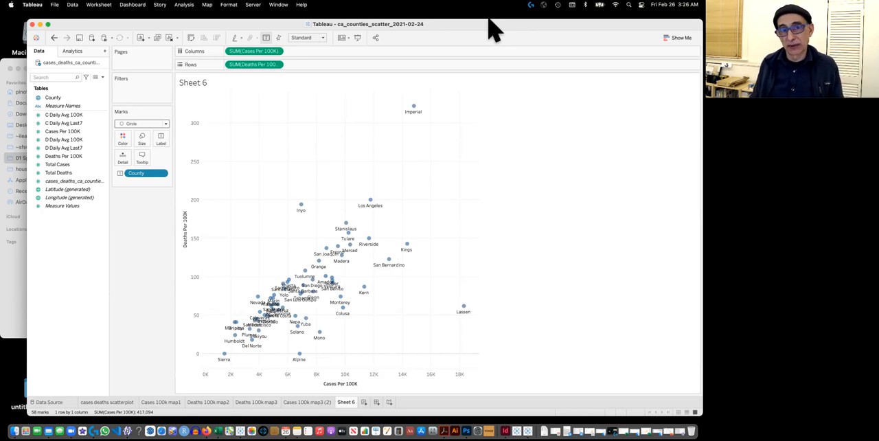
mouse_move(519, 102)
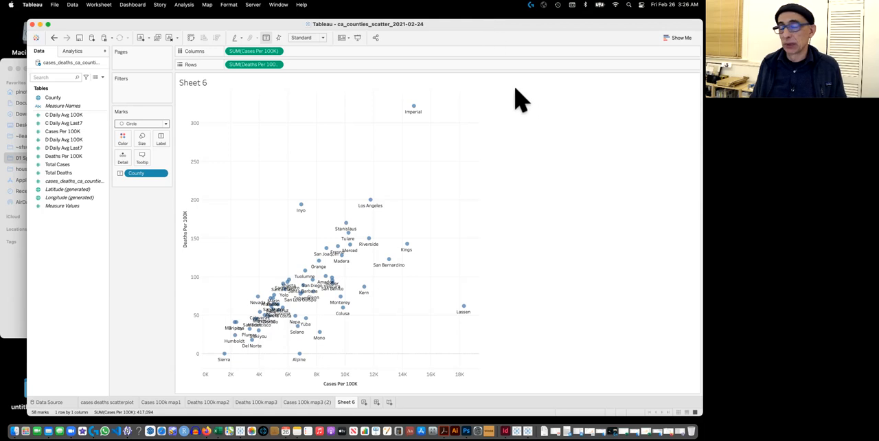
mouse_move(511, 88)
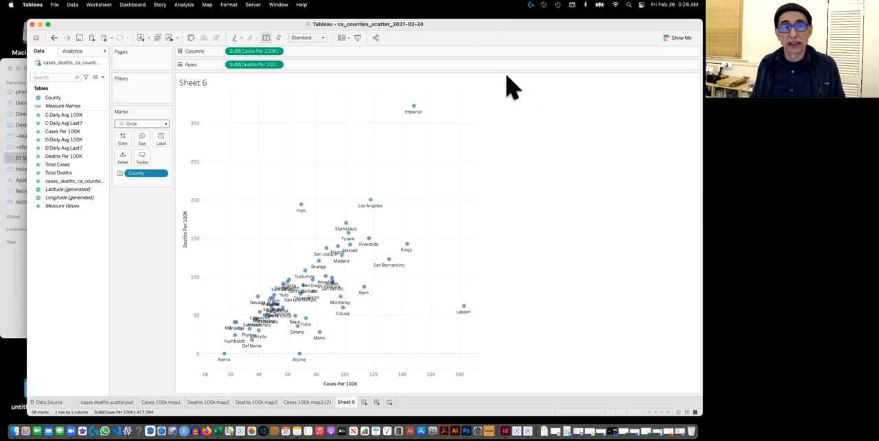